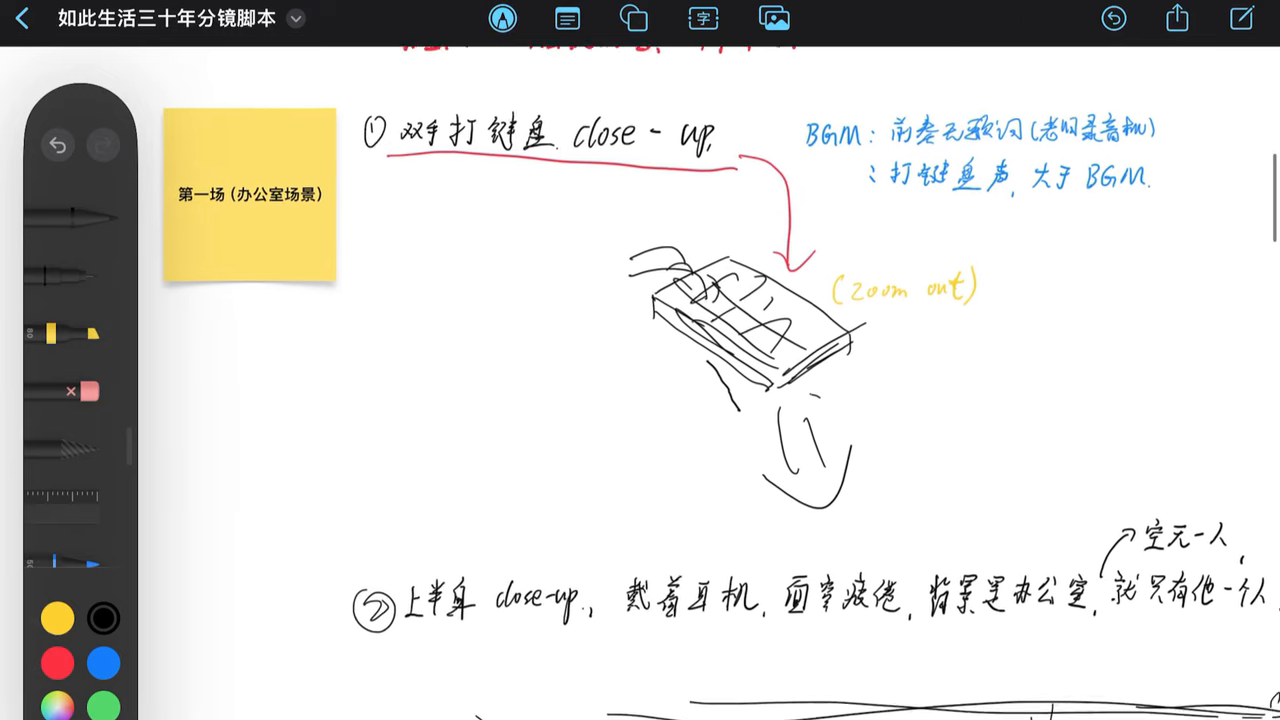
# Step: Scroll through the office-scene storyboard and circle the heartbeat music cues in red
pyautogui.scroll(-3)
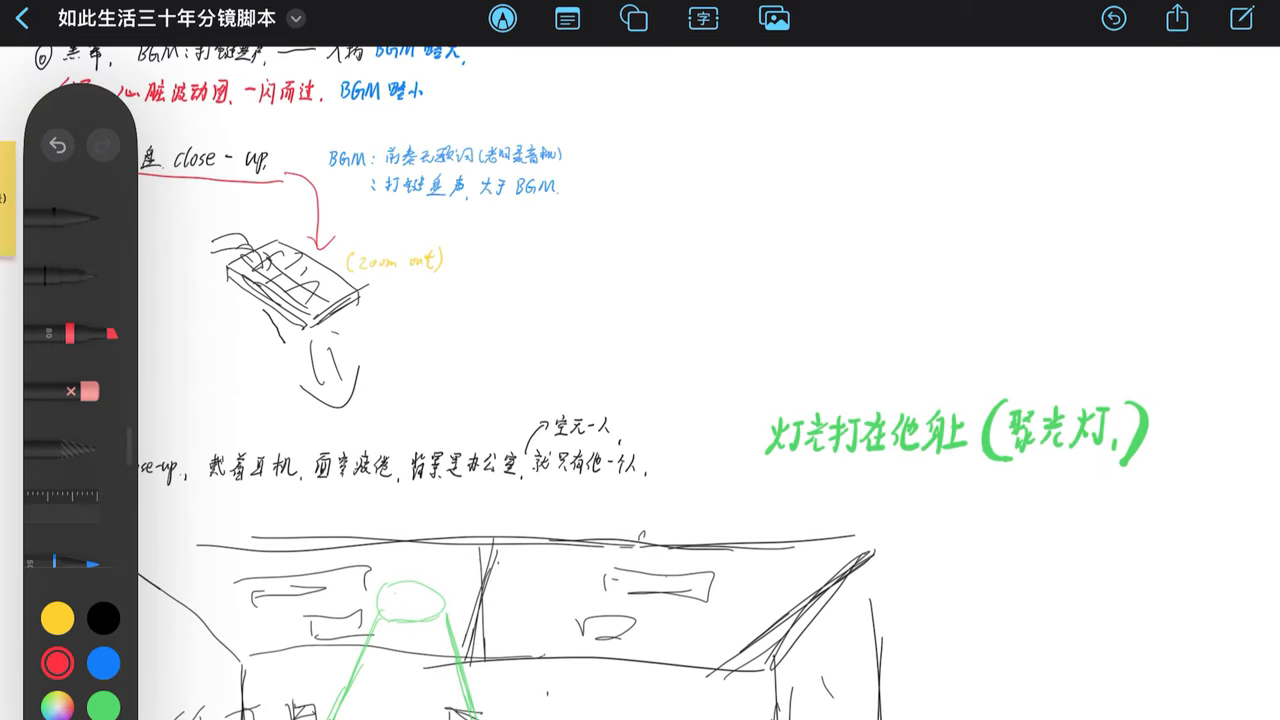
pyautogui.scroll(-3)
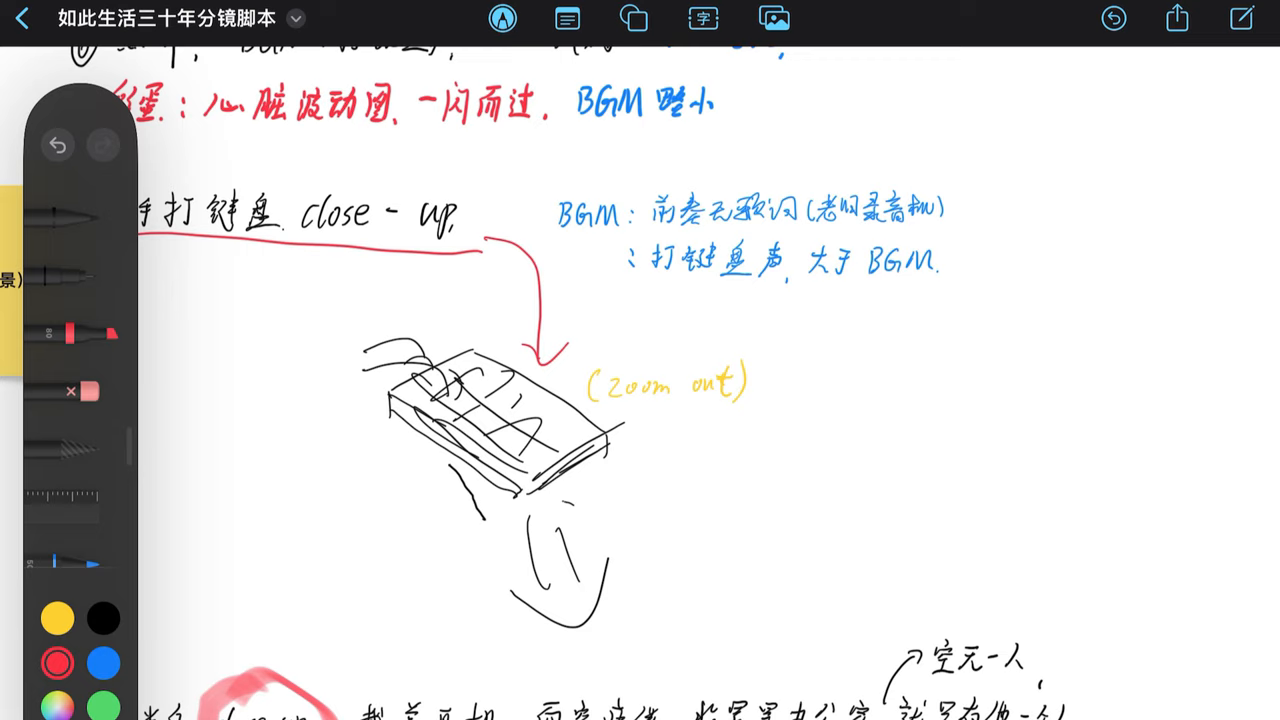
pyautogui.scroll(-3)
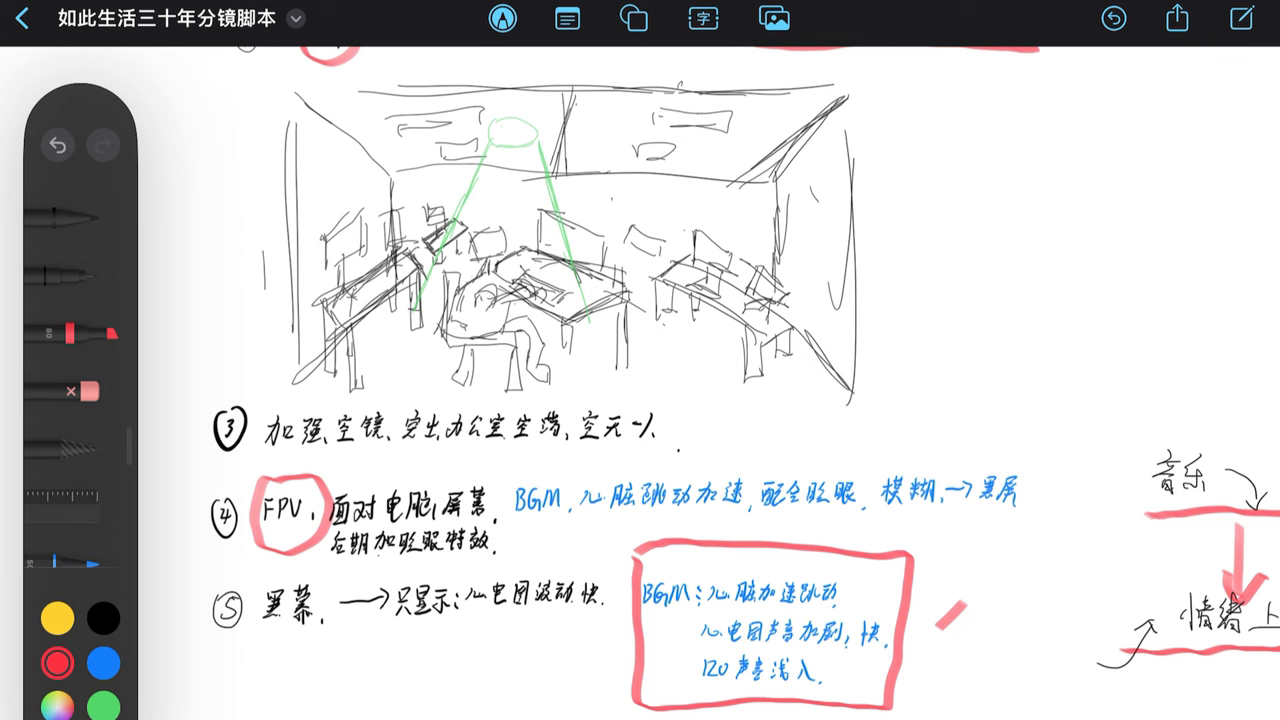
pyautogui.moveTo(925, 610); pyautogui.dragTo(975, 650)
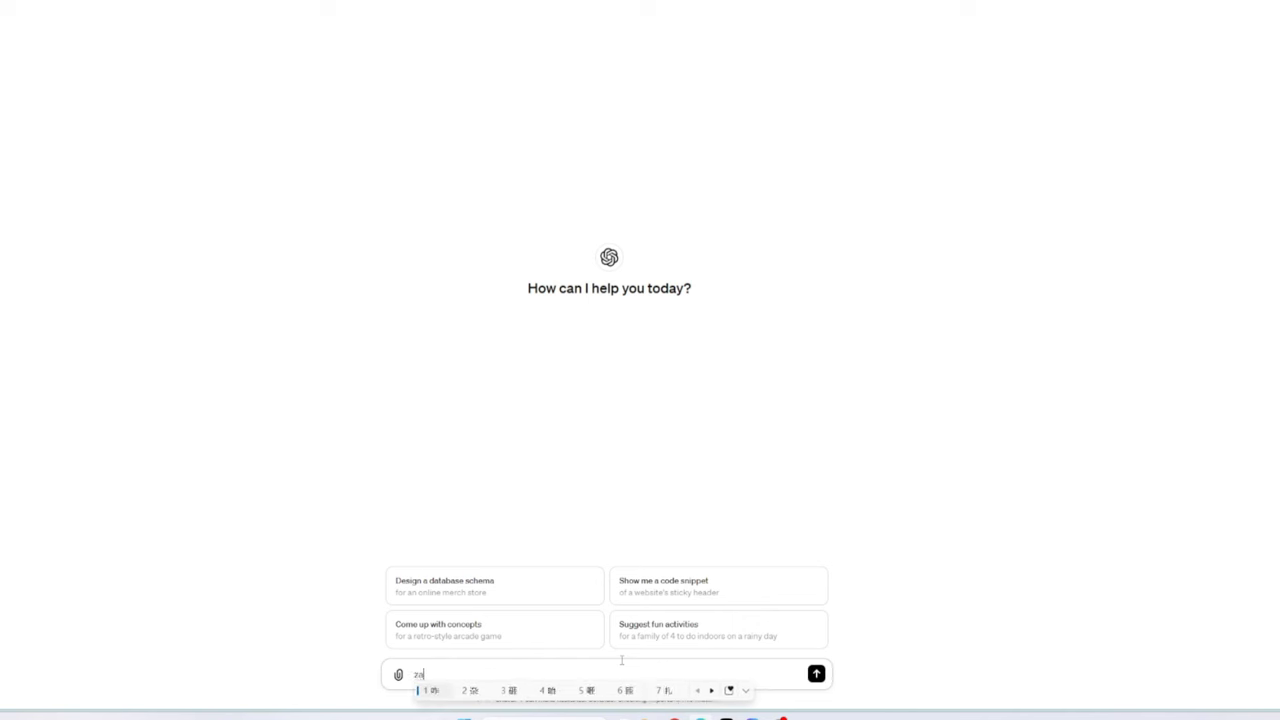
# Step: Ask ChatGPT for Midjourney prompts and send the tired-man-at-night first shot description
pyautogui.write('我在使用midjourney的文字生成')
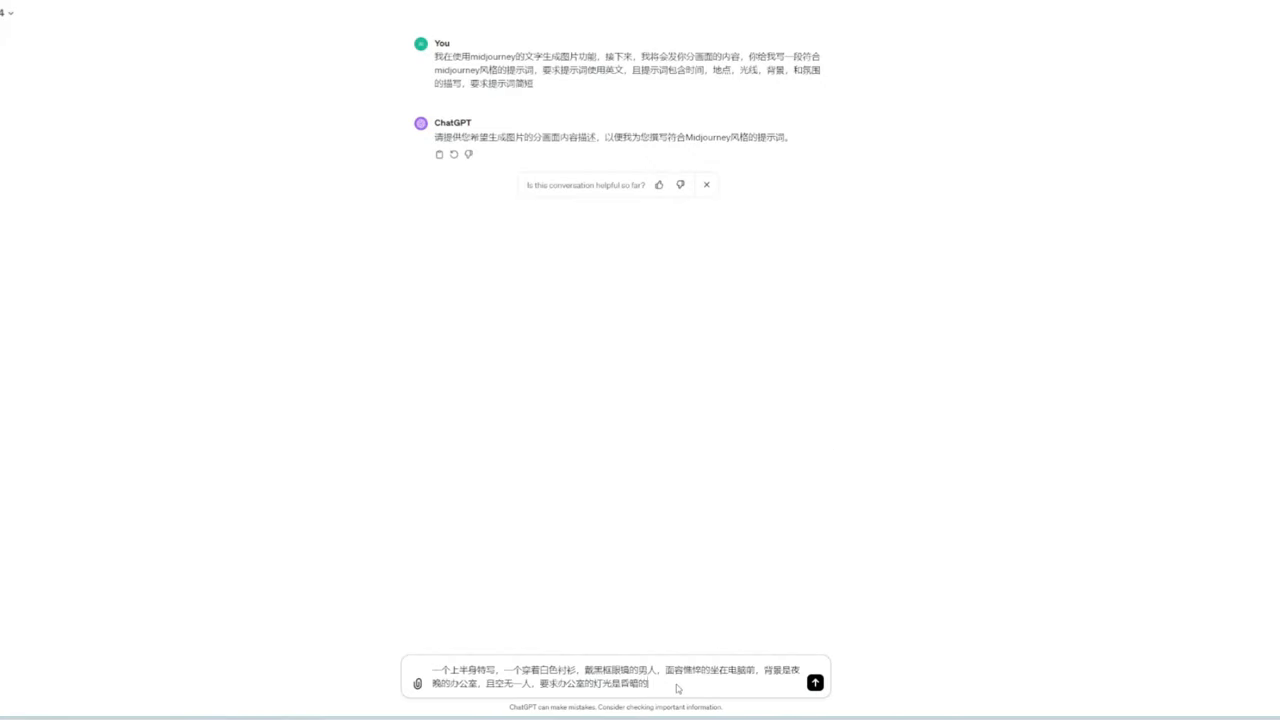
pyautogui.click(815, 683)
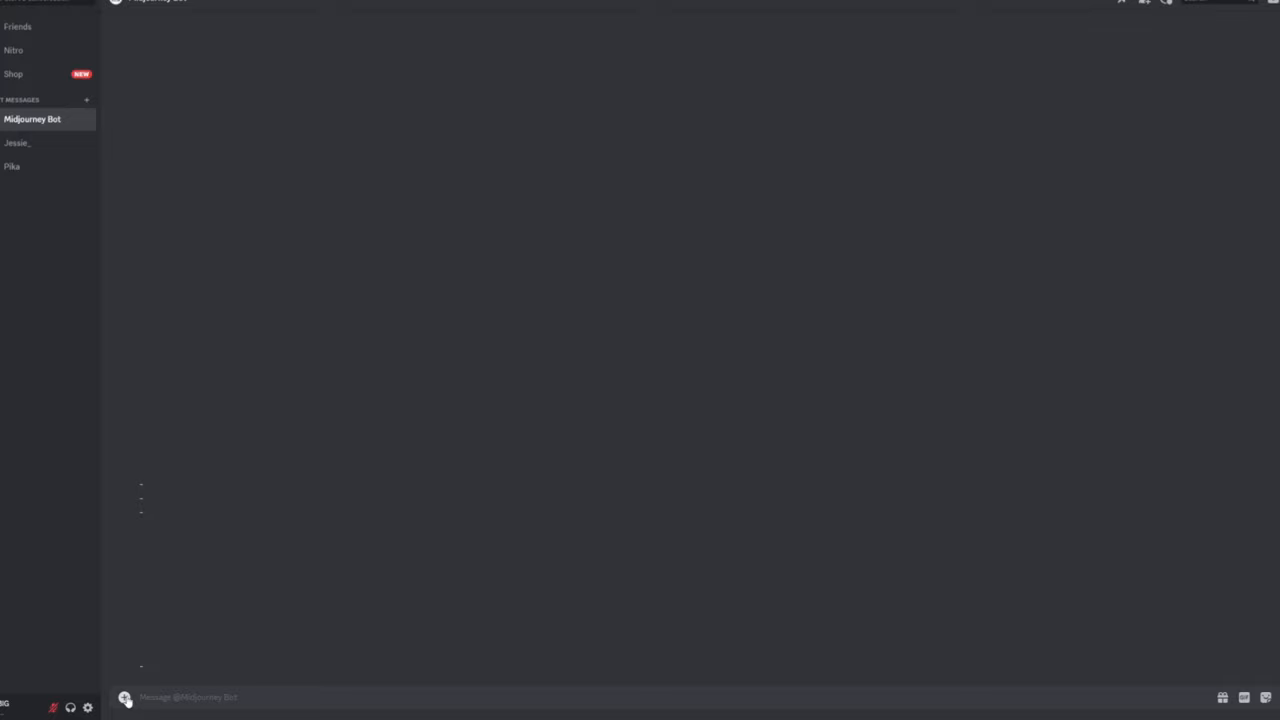
# Step: Switch Midjourney settings to Niji Model V6 and review the generated comic-book images
pyautogui.write('/')
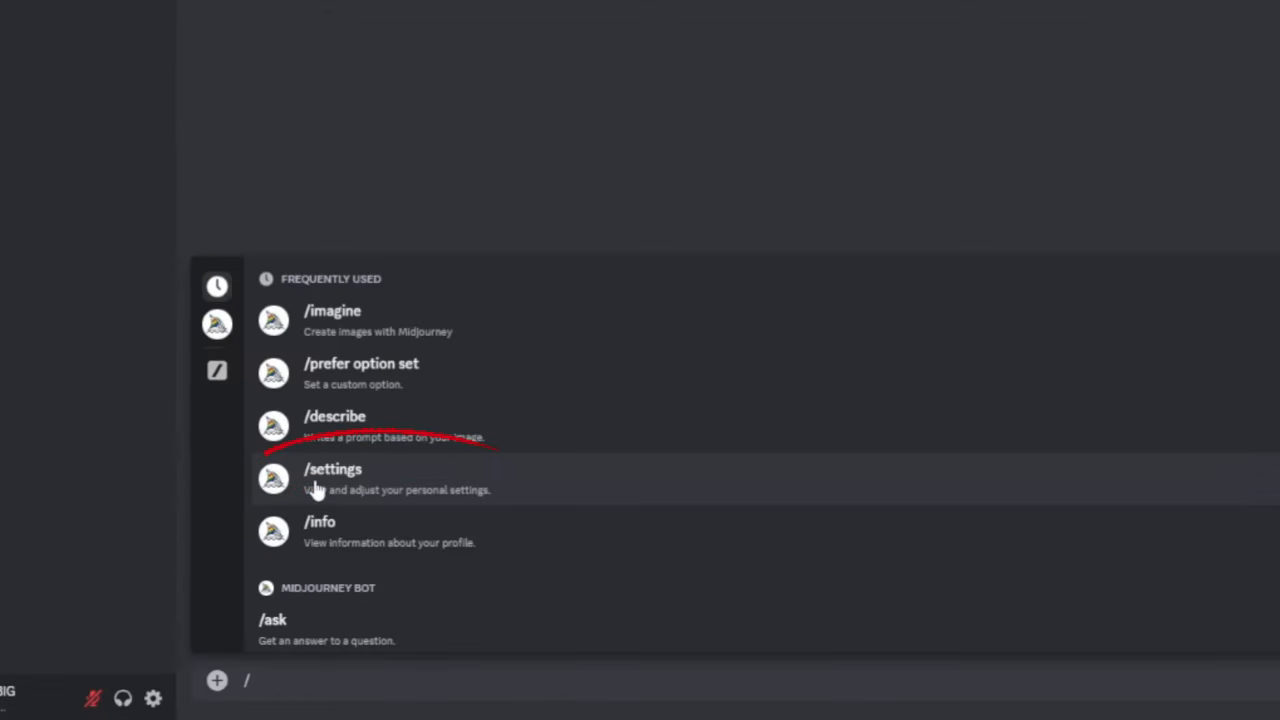
pyautogui.click(332, 468)
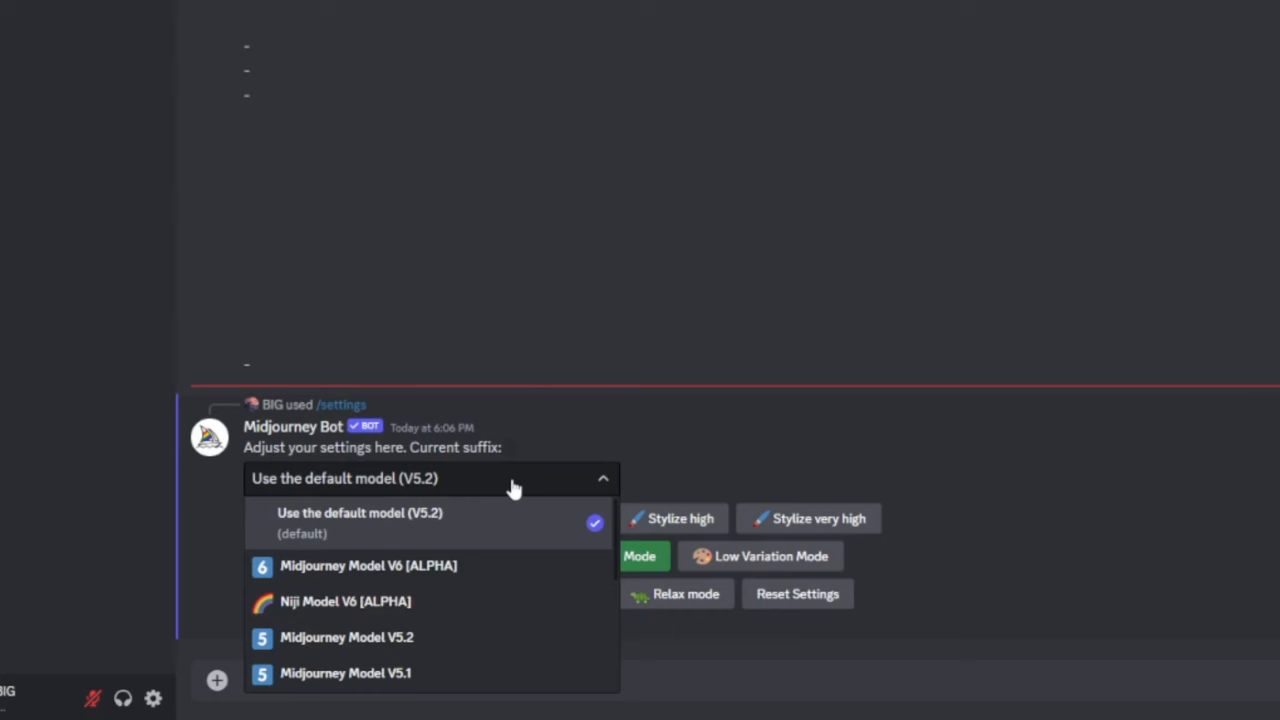
pyautogui.moveTo(428, 601)
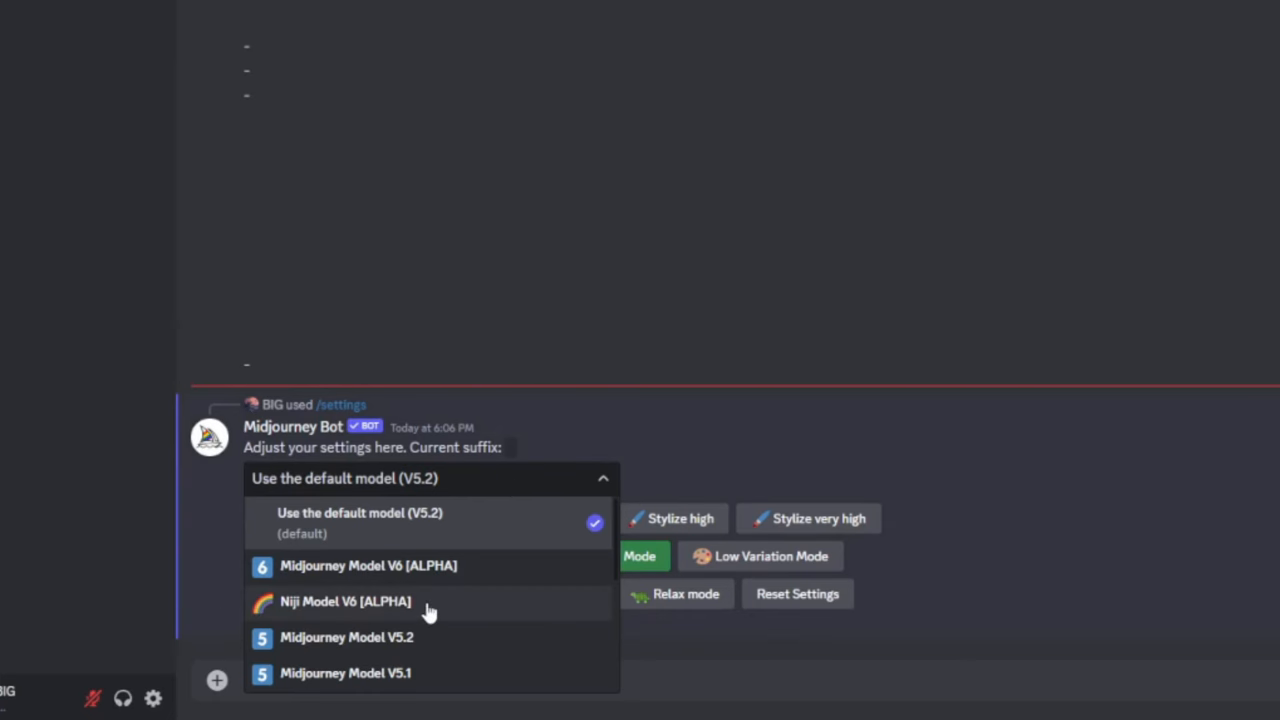
pyautogui.click(345, 601)
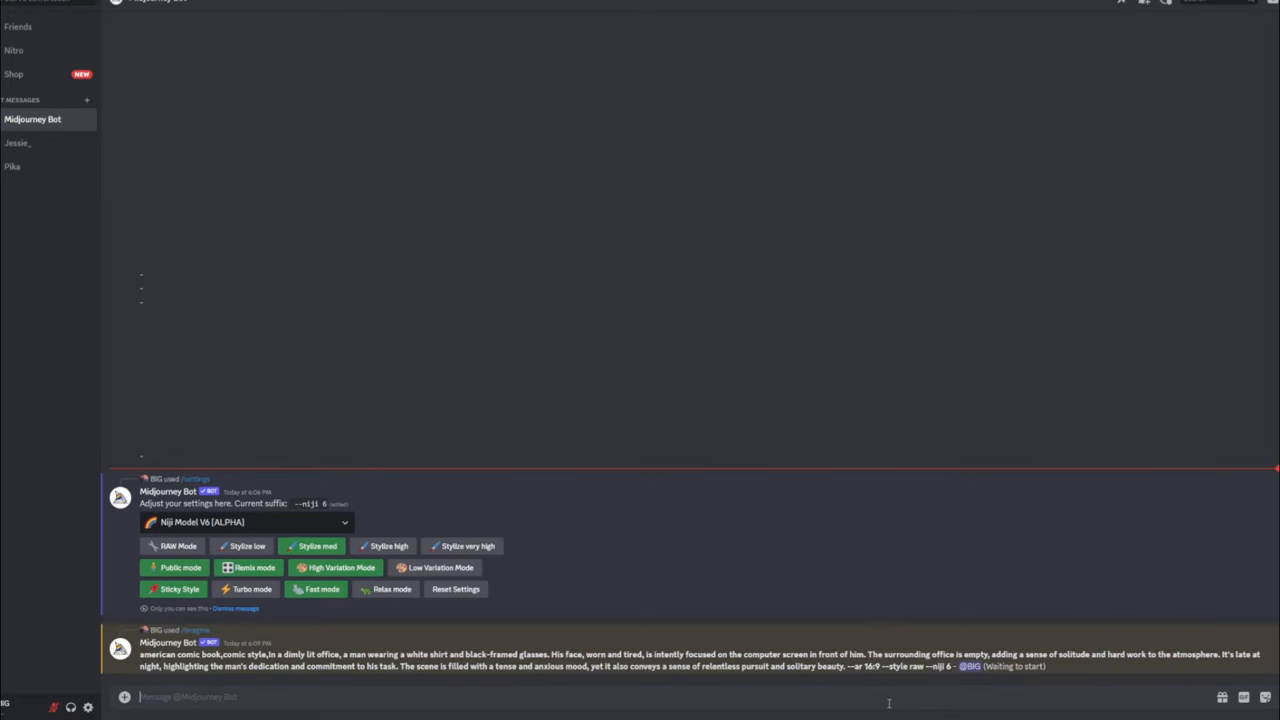
pyautogui.scroll(3)
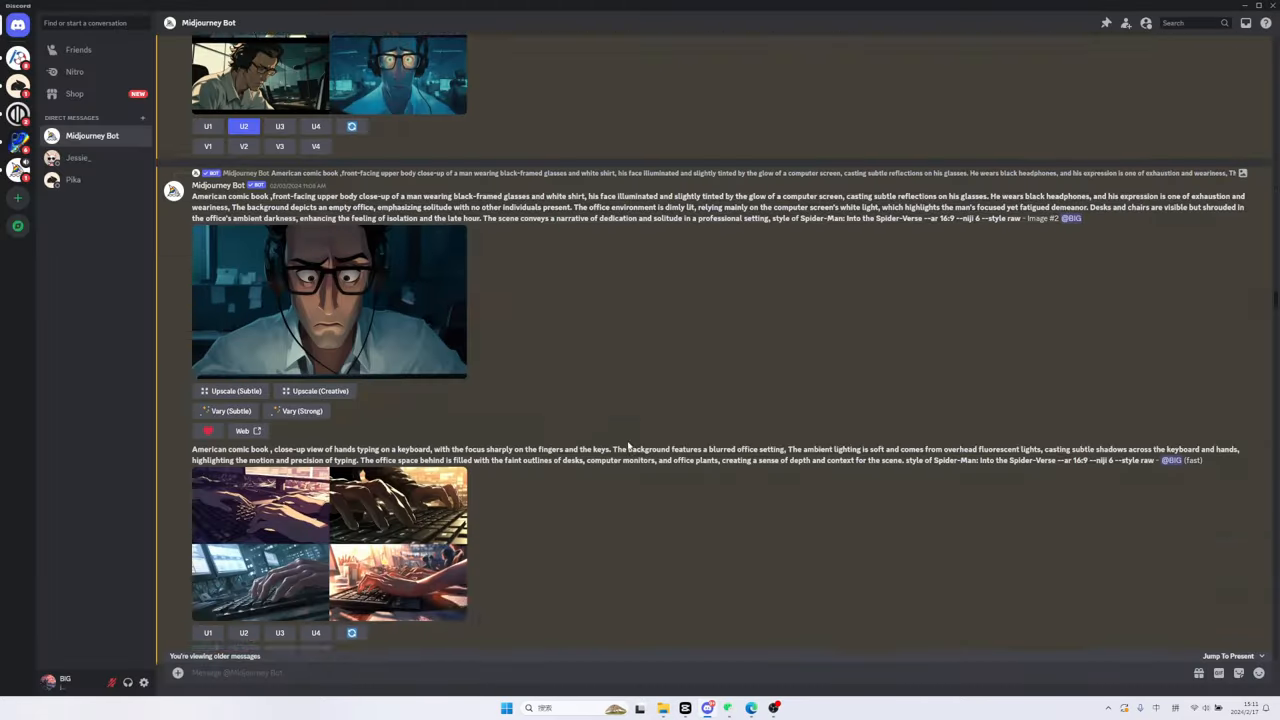
pyautogui.scroll(-3)
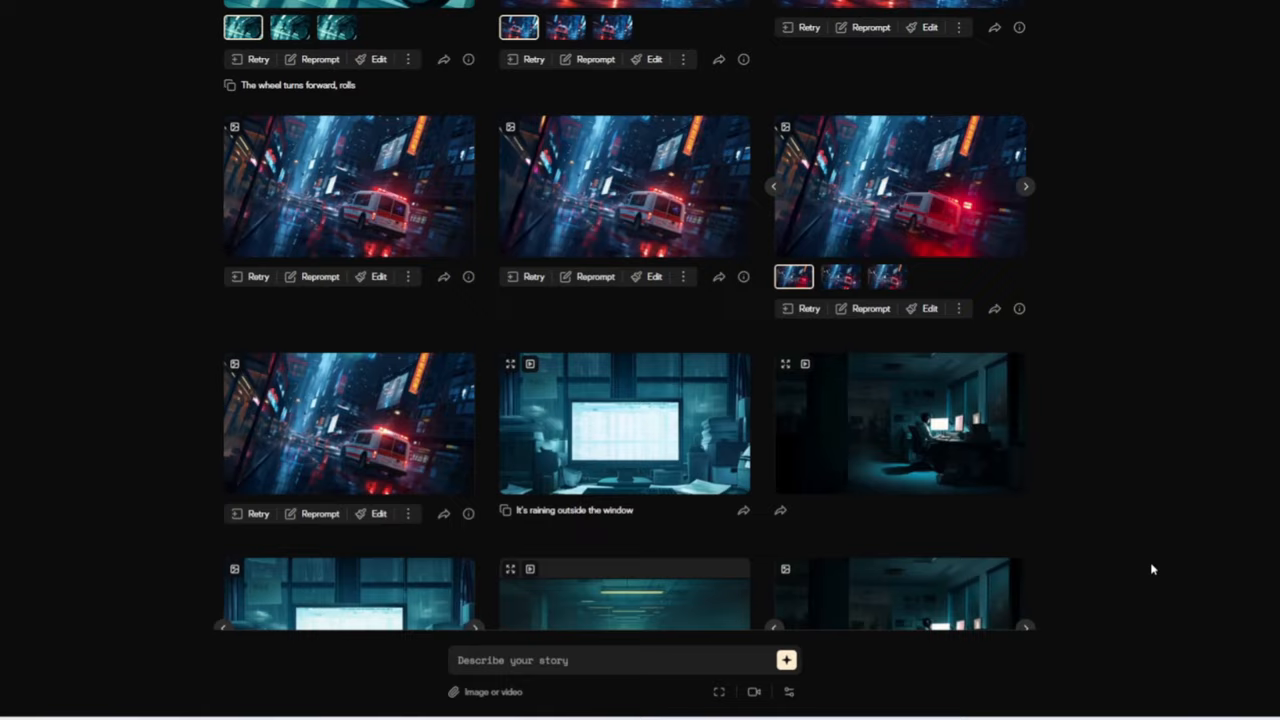
pyautogui.scroll(3)
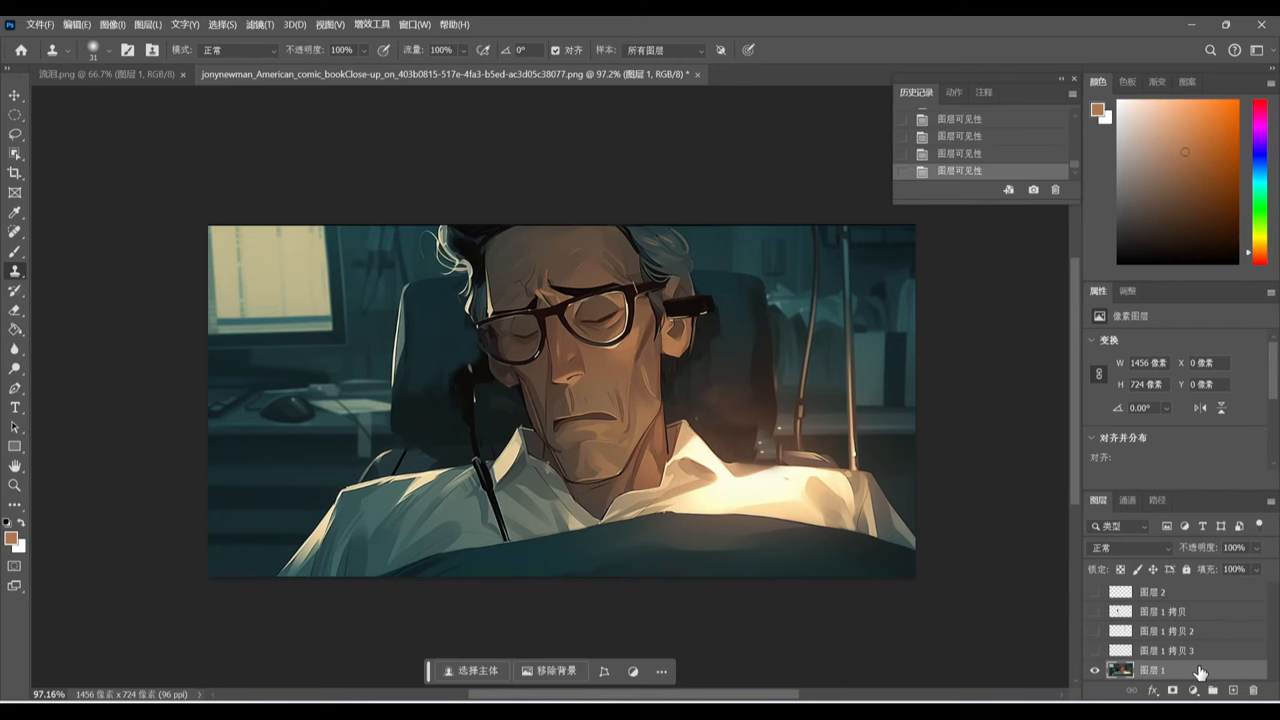
# Step: On the crying close-up layer, add curves adjustments for a cold blue grade
pyautogui.click(1165, 650)
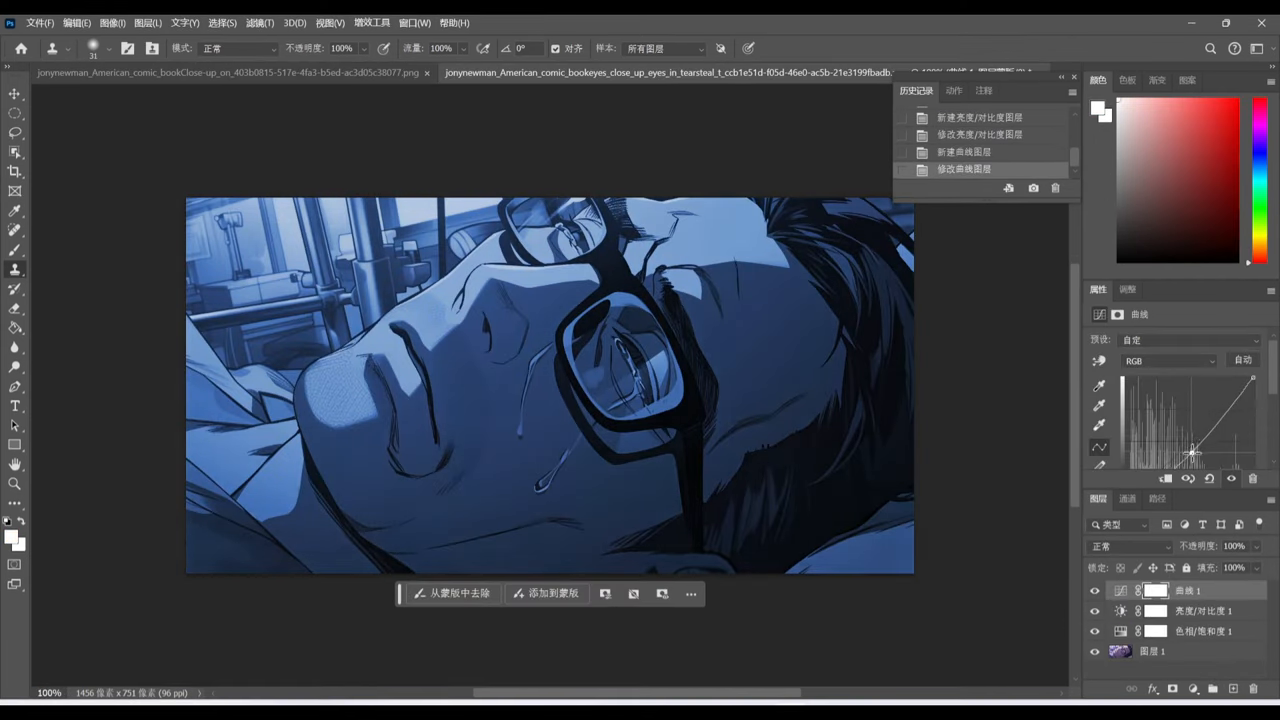
pyautogui.click(1170, 360)
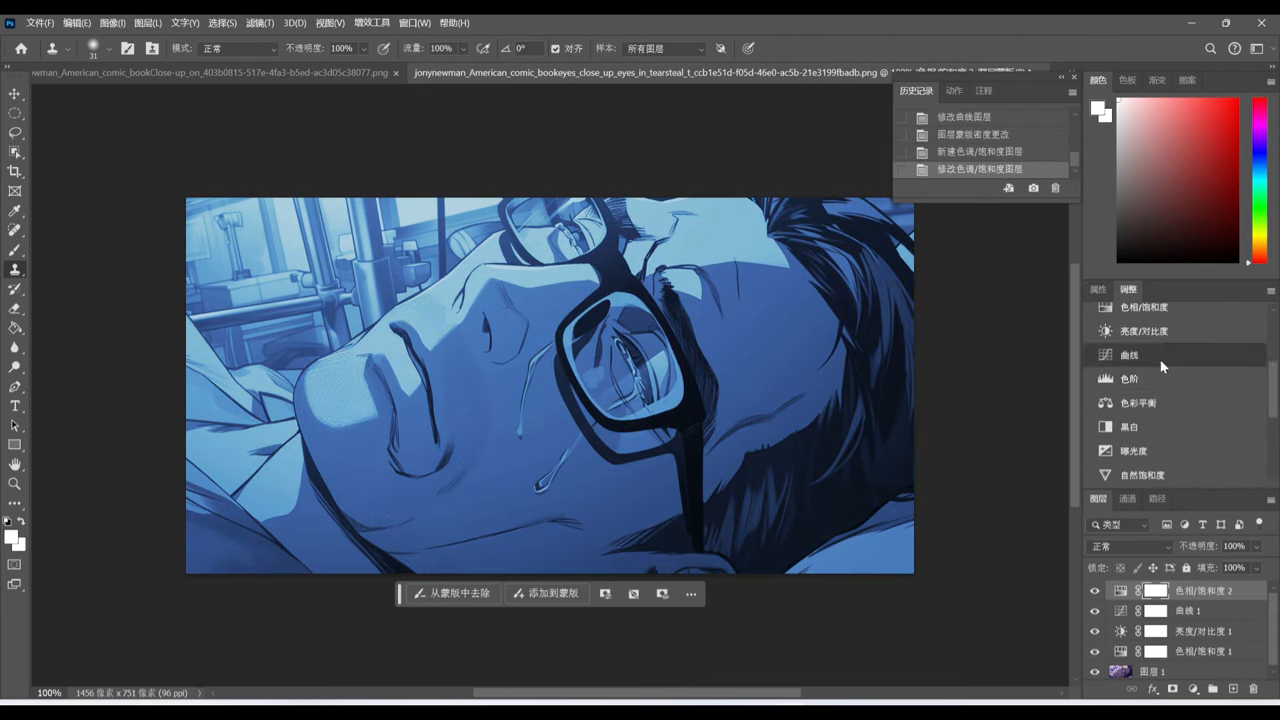
pyautogui.click(1105, 403)
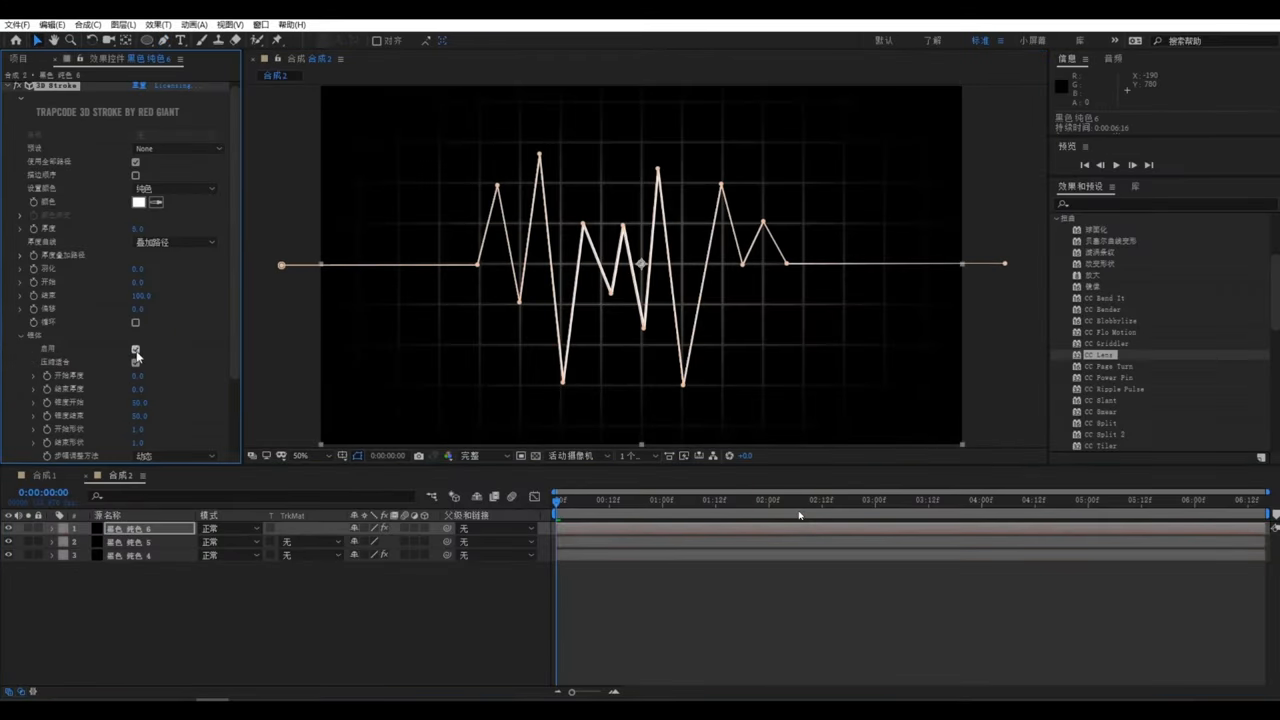
# Step: Enable Taper on the heartbeat EKG 3D Stroke in Effect Controls
pyautogui.click(1243, 515)
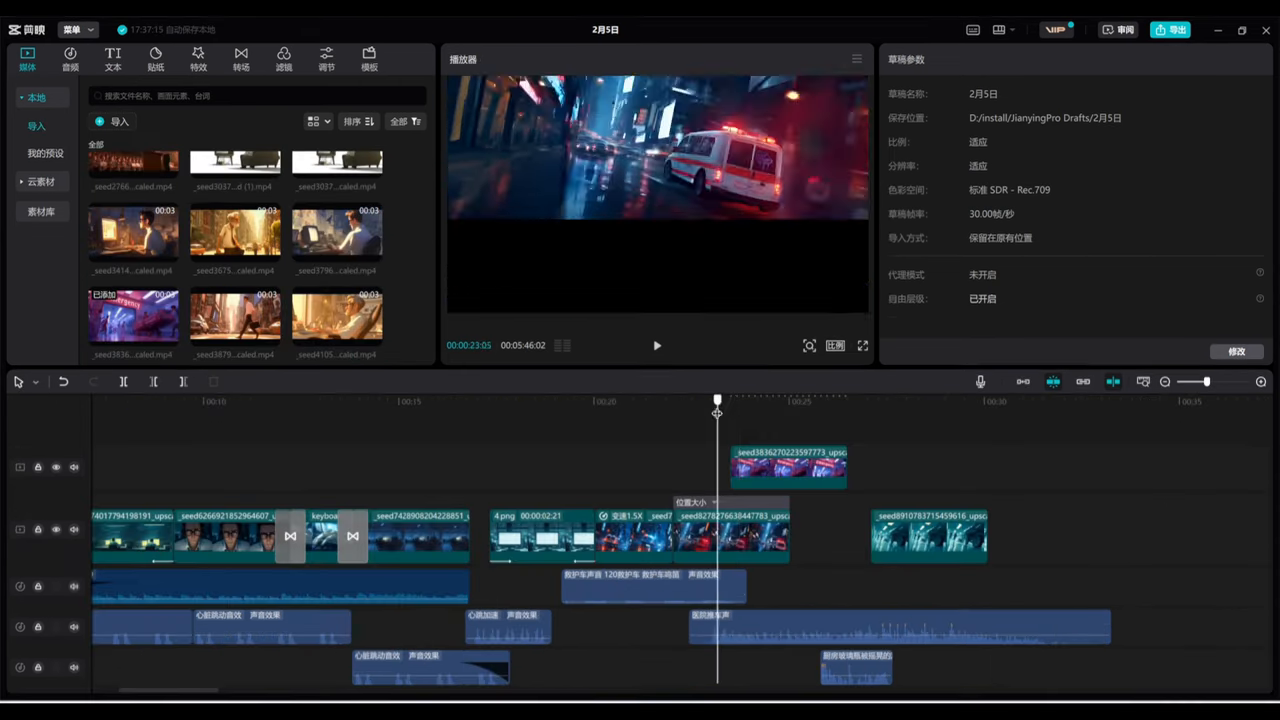
# Step: Arrange the film clips and set position keyframes for the sliding clip
pyautogui.click(787, 465)
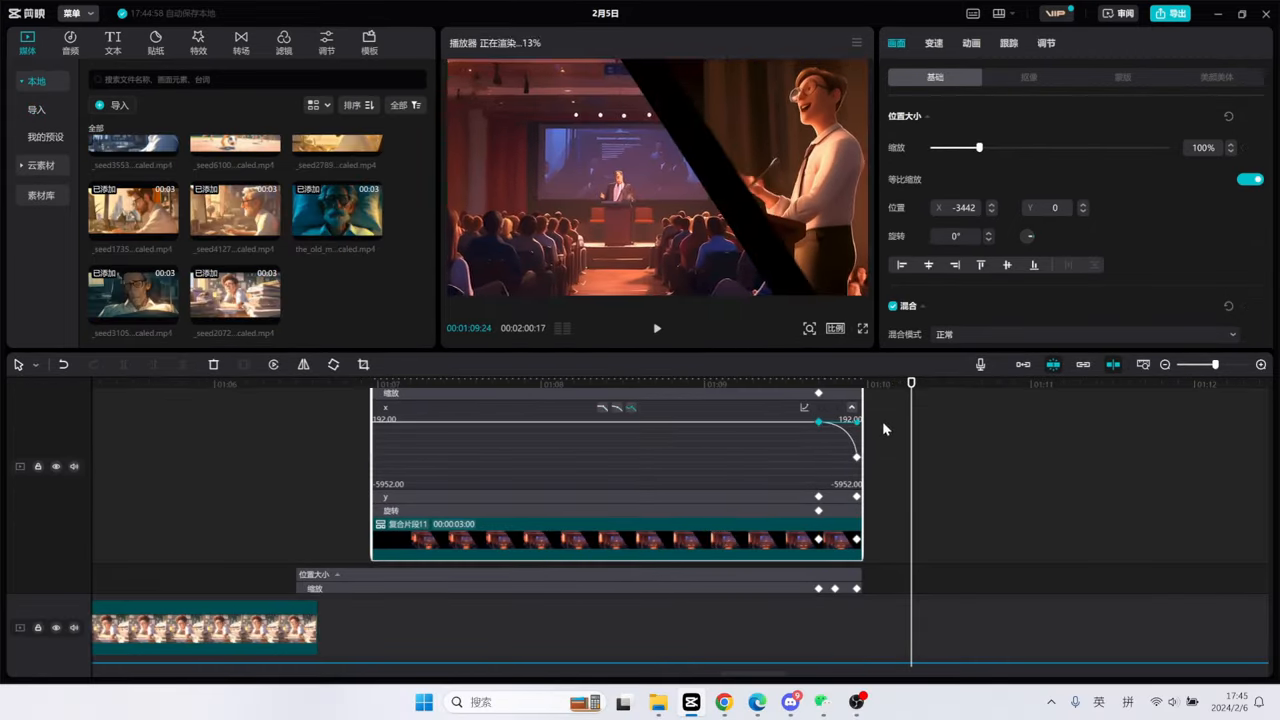
pyautogui.click(69, 42)
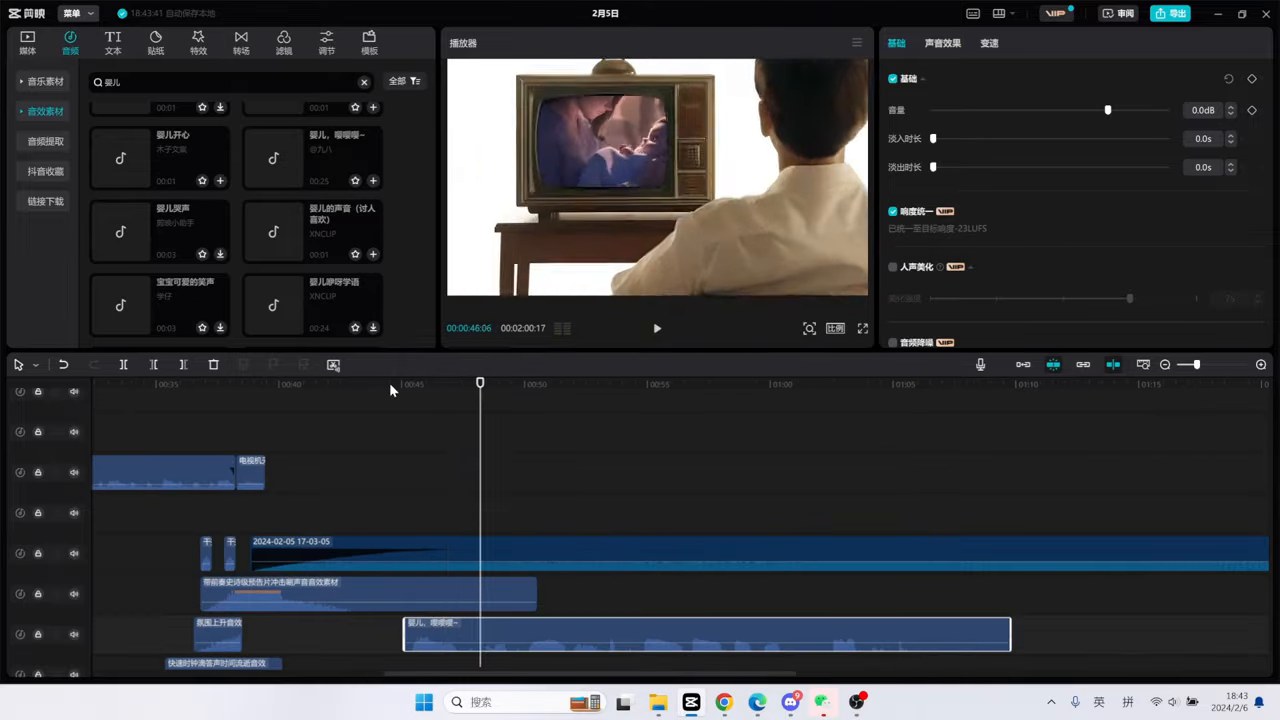
# Step: Add the baby-crying sound effect and select the TV static clip to lower it
pyautogui.click(120, 158)
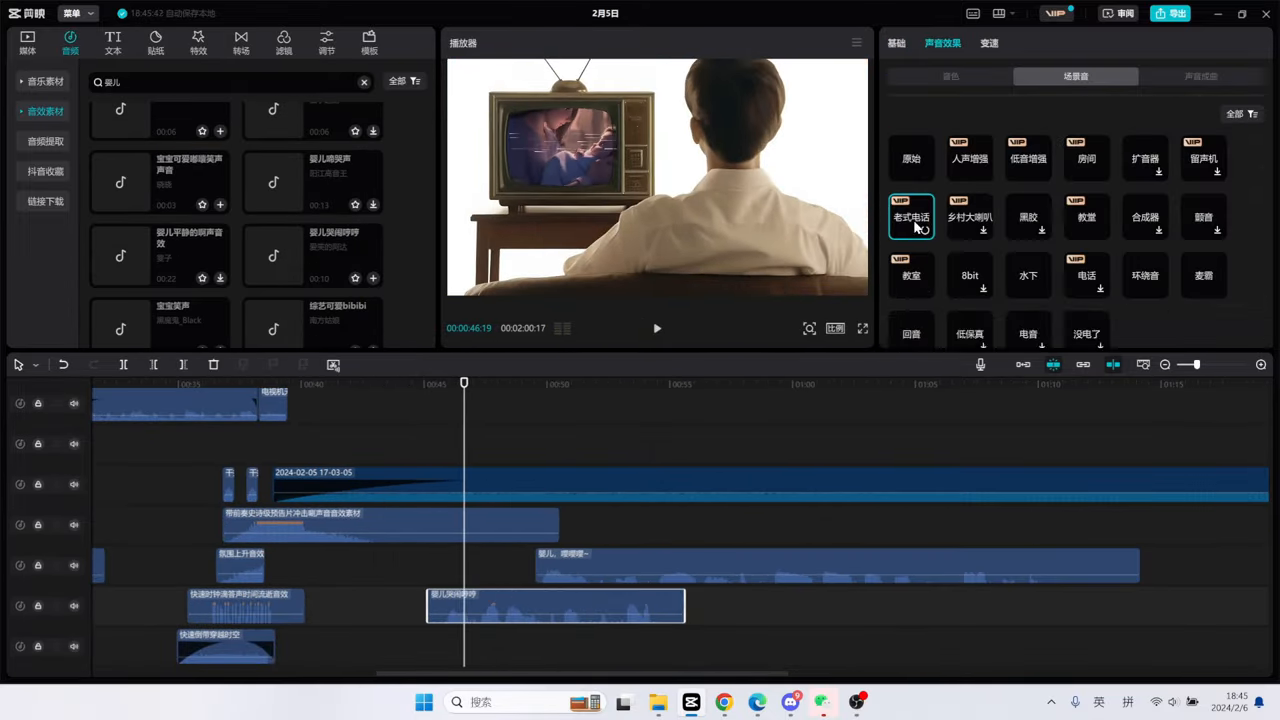
pyautogui.click(897, 42)
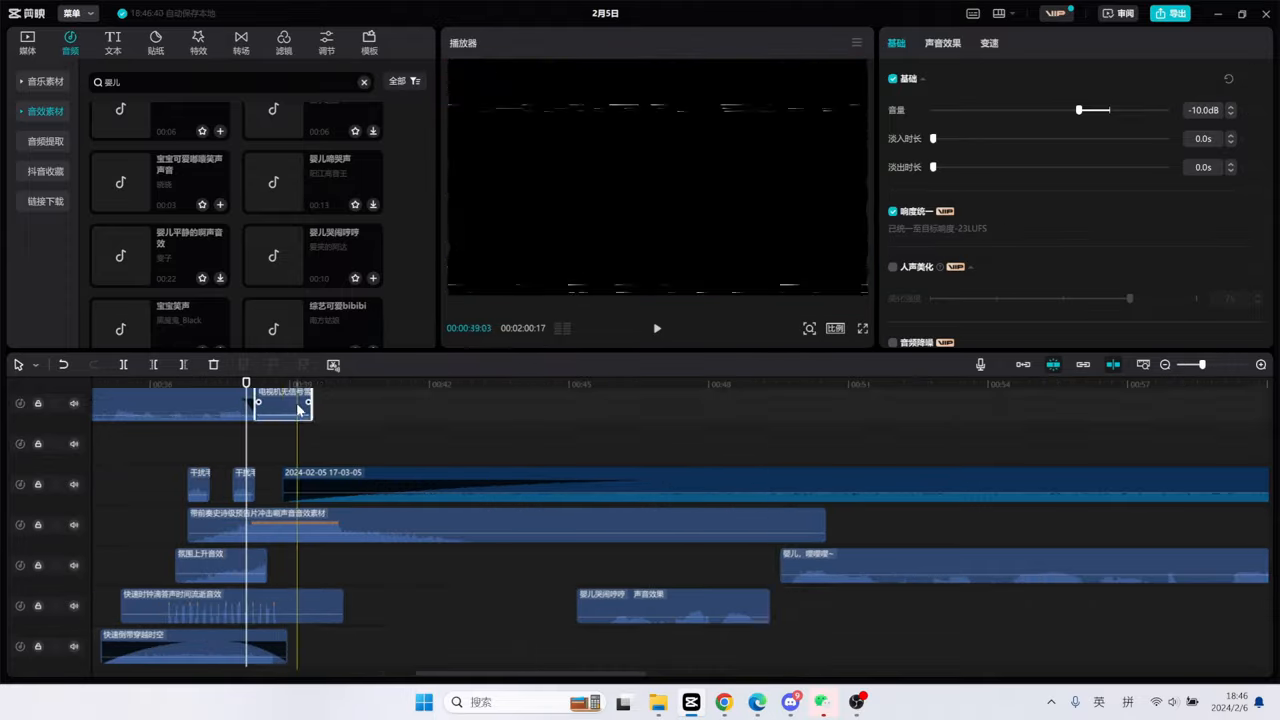